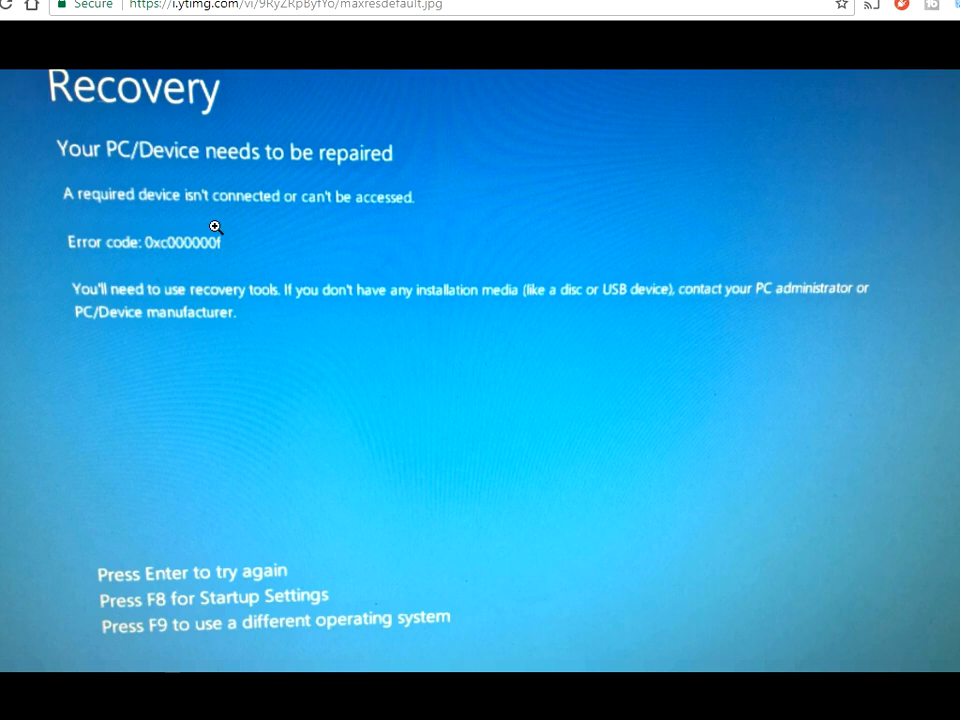
mouse_move(220, 296)
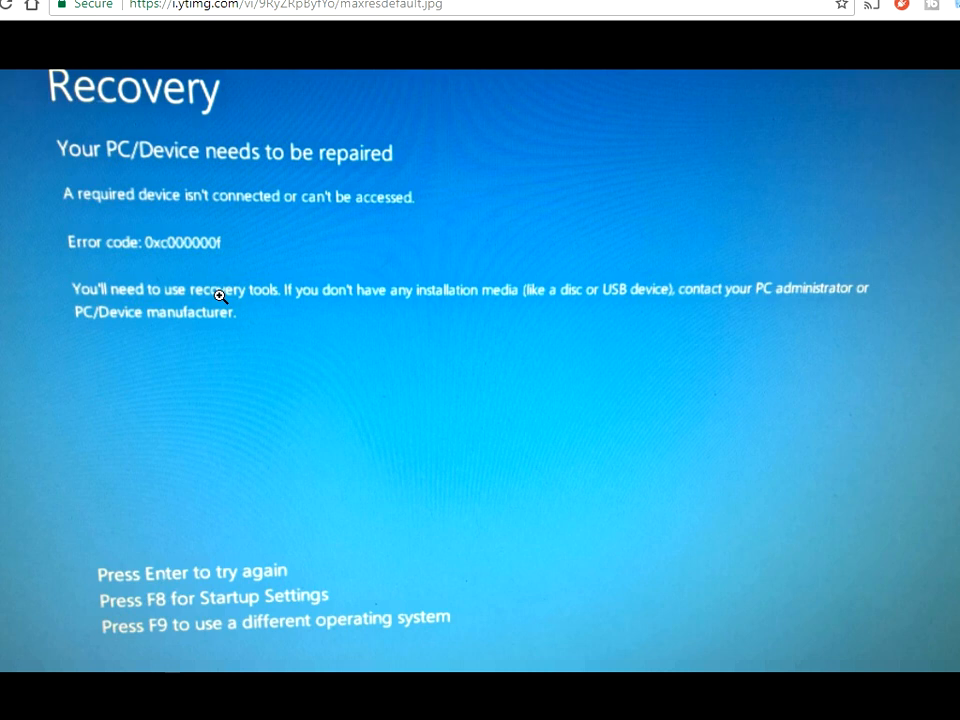
mouse_move(212, 294)
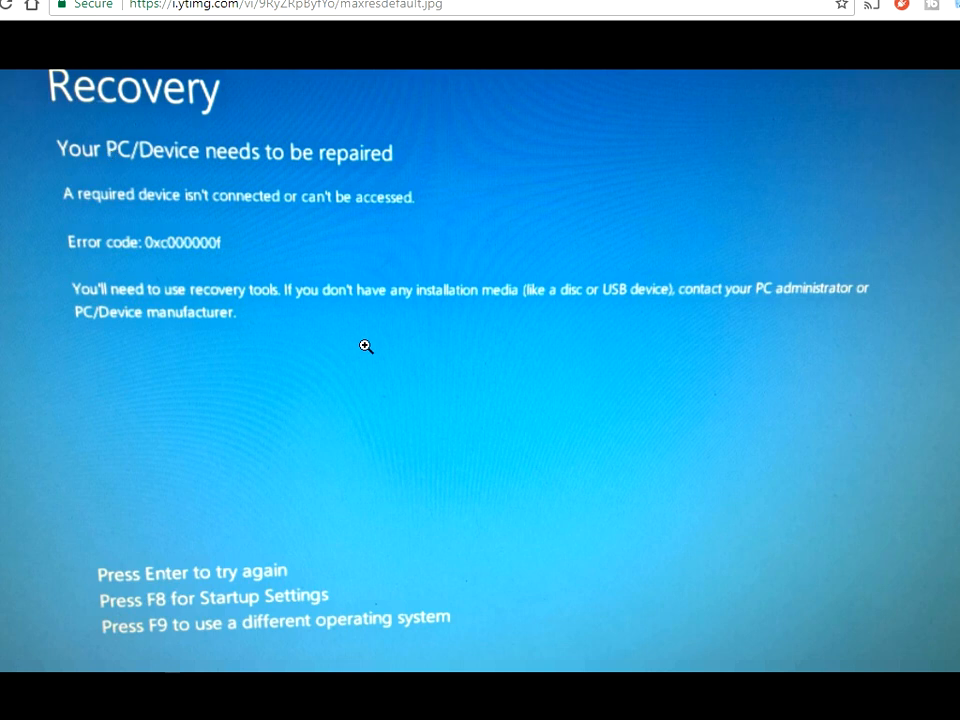
mouse_move(320, 221)
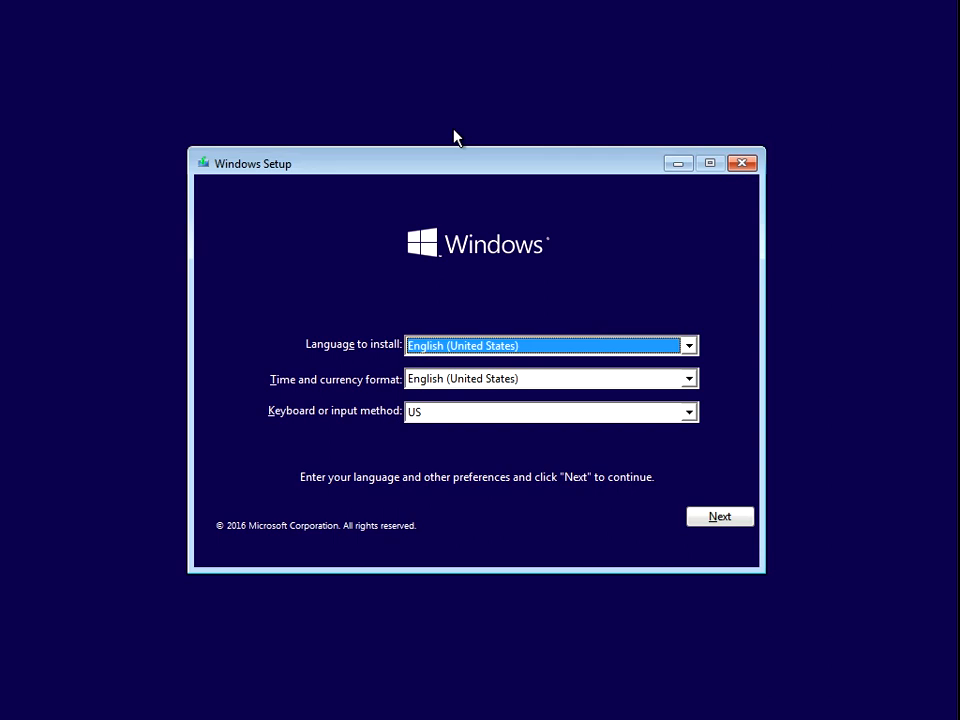
mouse_move(399, 191)
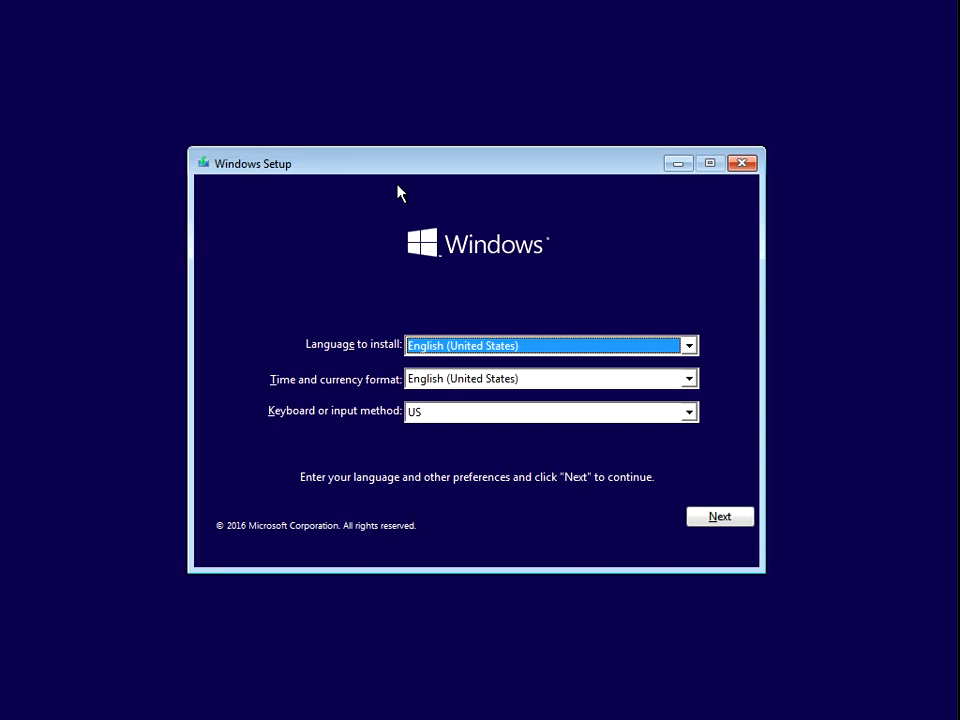
mouse_move(547, 405)
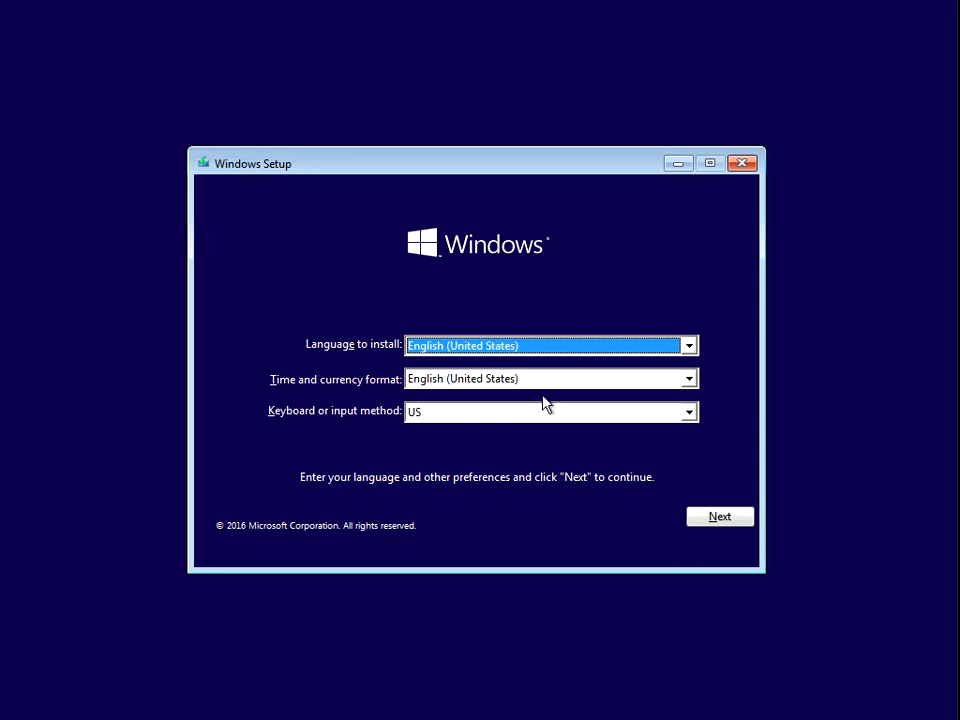
- Accept the default language settings and choose 'Repair your computer' to reach the recovery menu
left_click(719, 516)
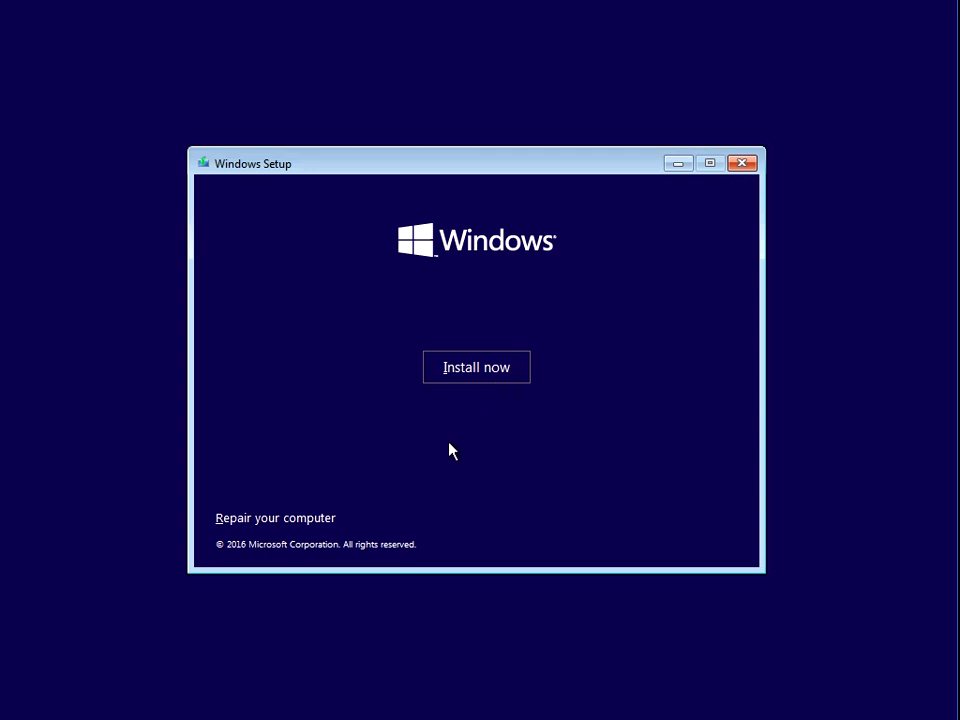
left_click(275, 517)
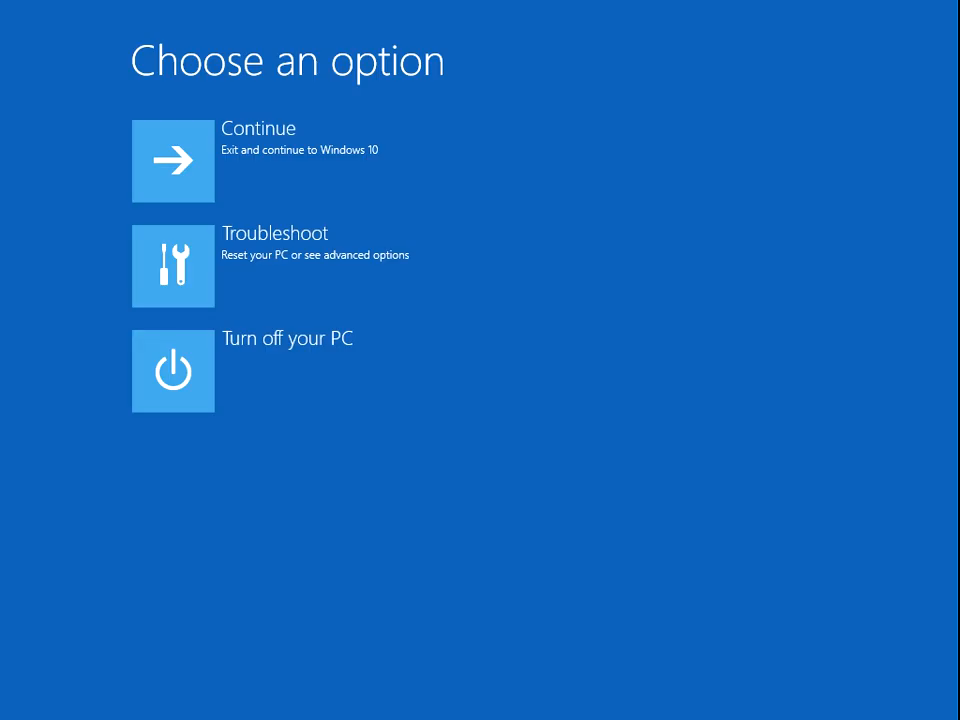
mouse_move(380, 285)
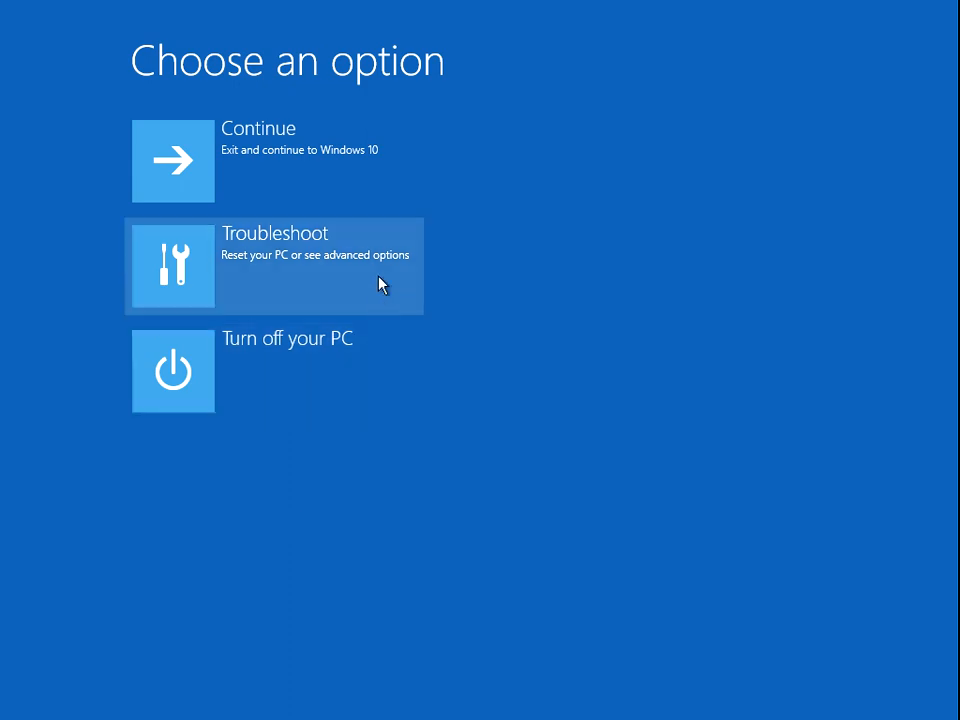
- Go through Troubleshoot and Advanced options to launch Startup Repair
left_click(275, 265)
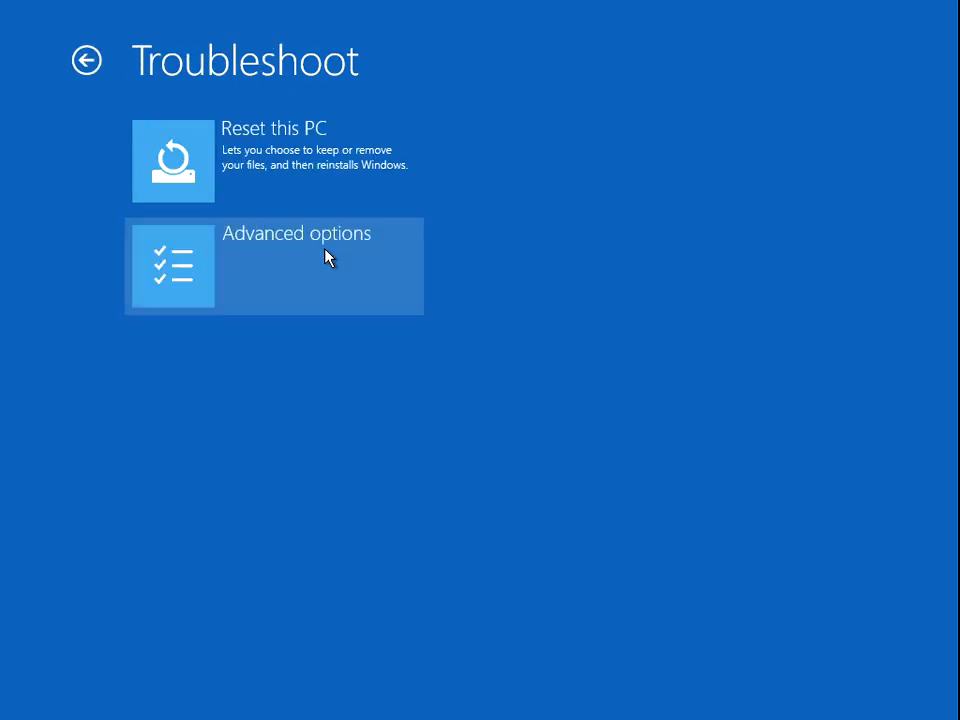
mouse_move(260, 282)
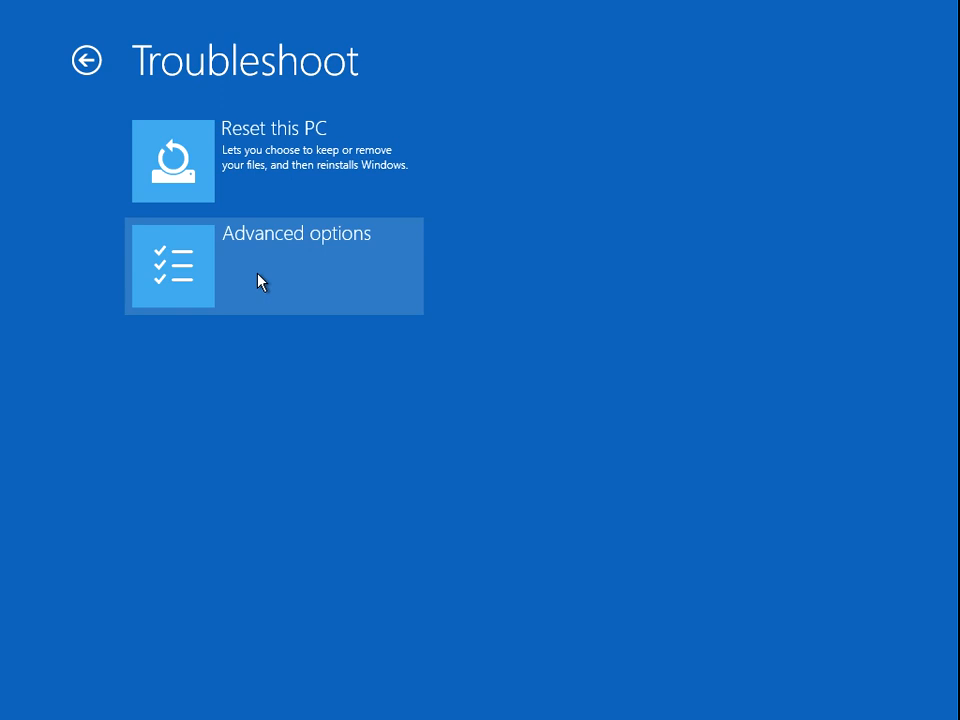
left_click(295, 266)
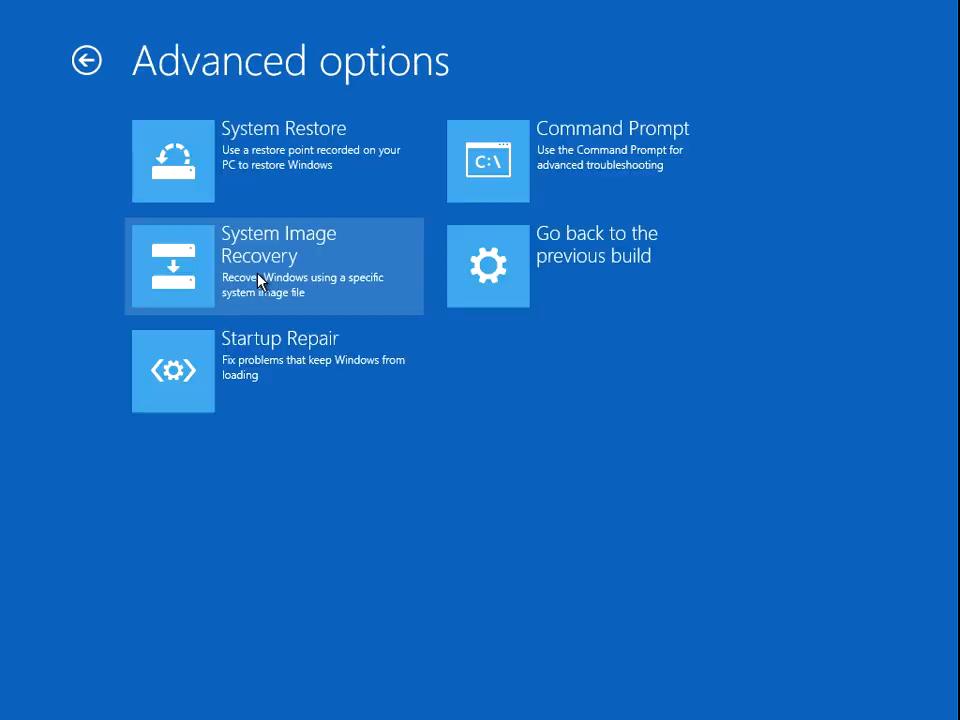
mouse_move(347, 363)
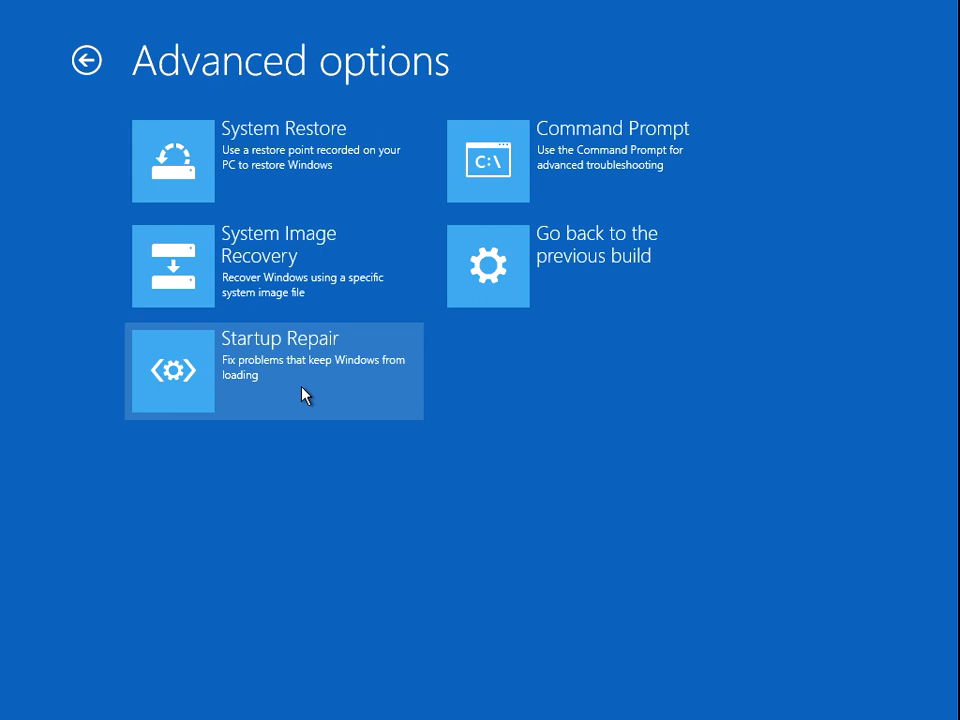
left_click(273, 370)
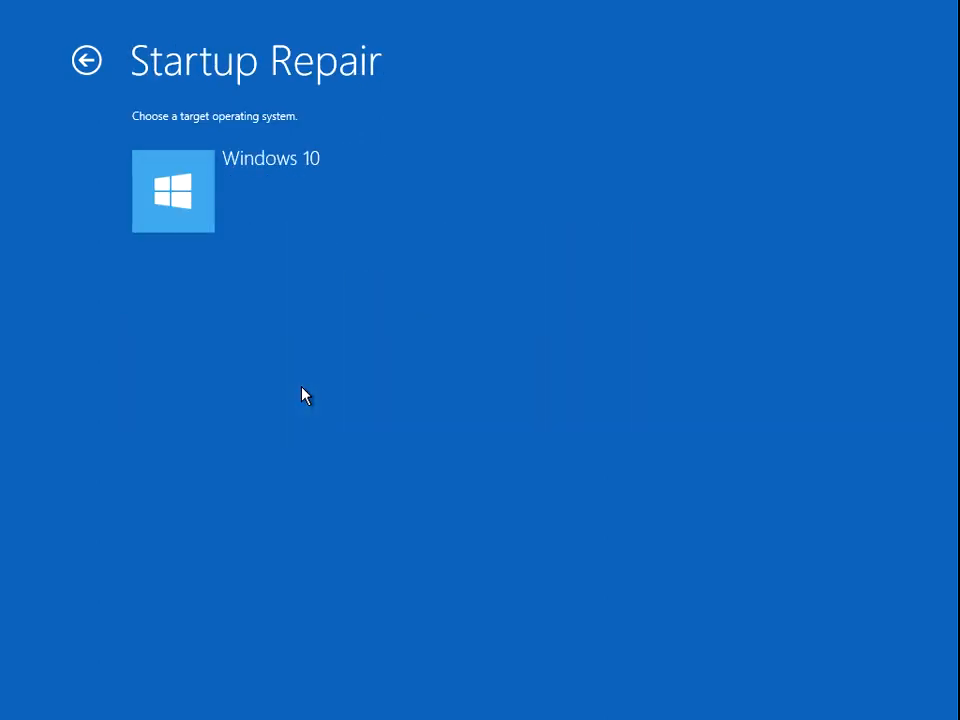
mouse_move(258, 182)
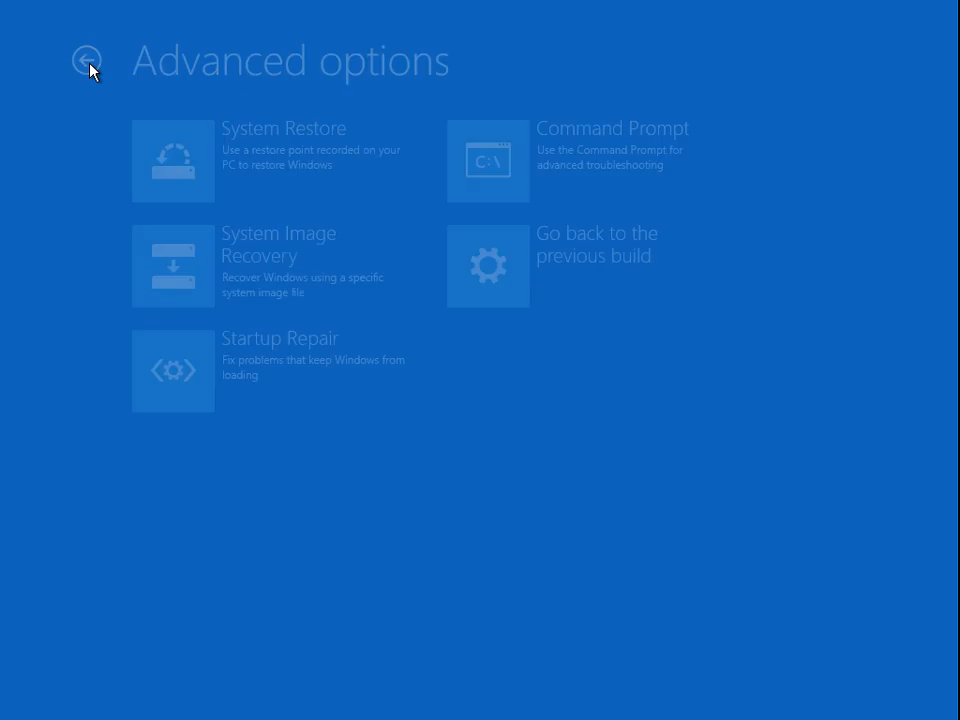
- Return to the Troubleshoot menu and bring up the Reset this PC choices
left_click(86, 60)
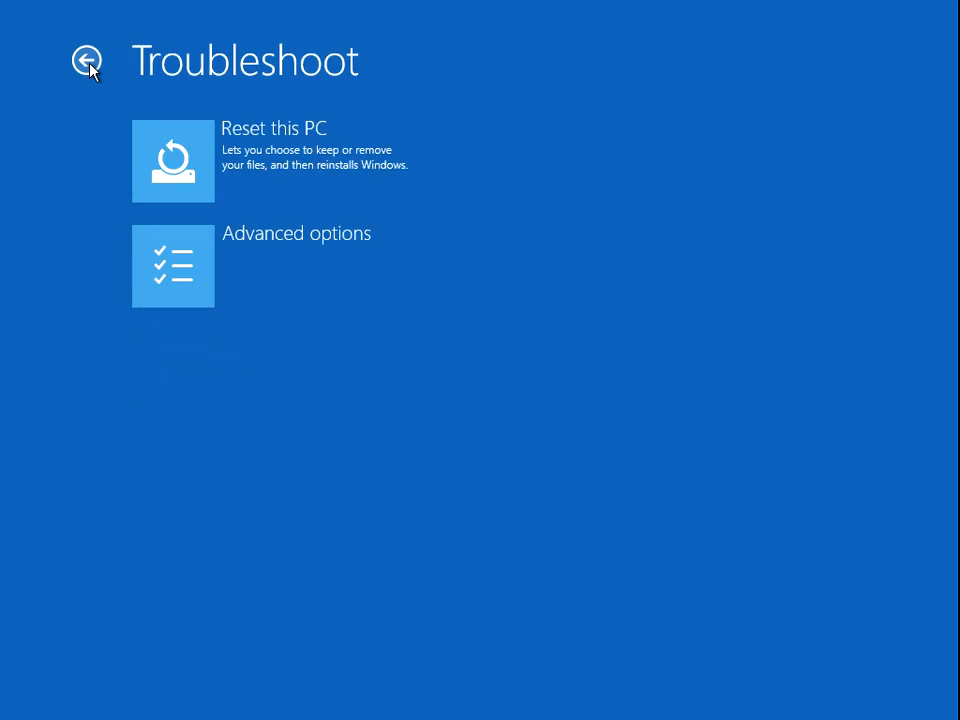
mouse_move(165, 190)
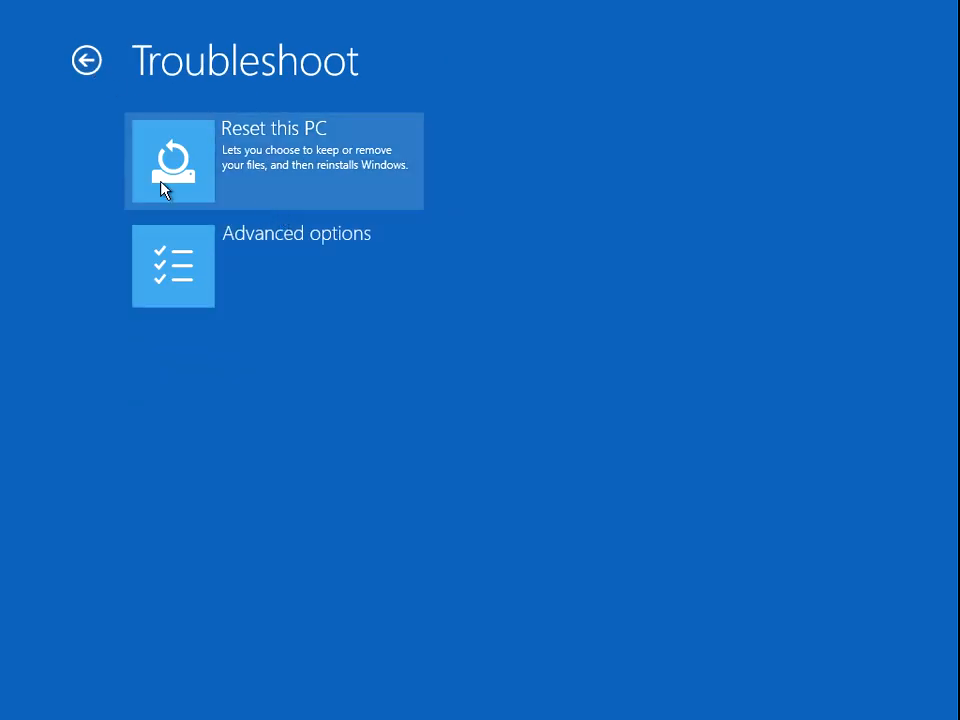
mouse_move(284, 194)
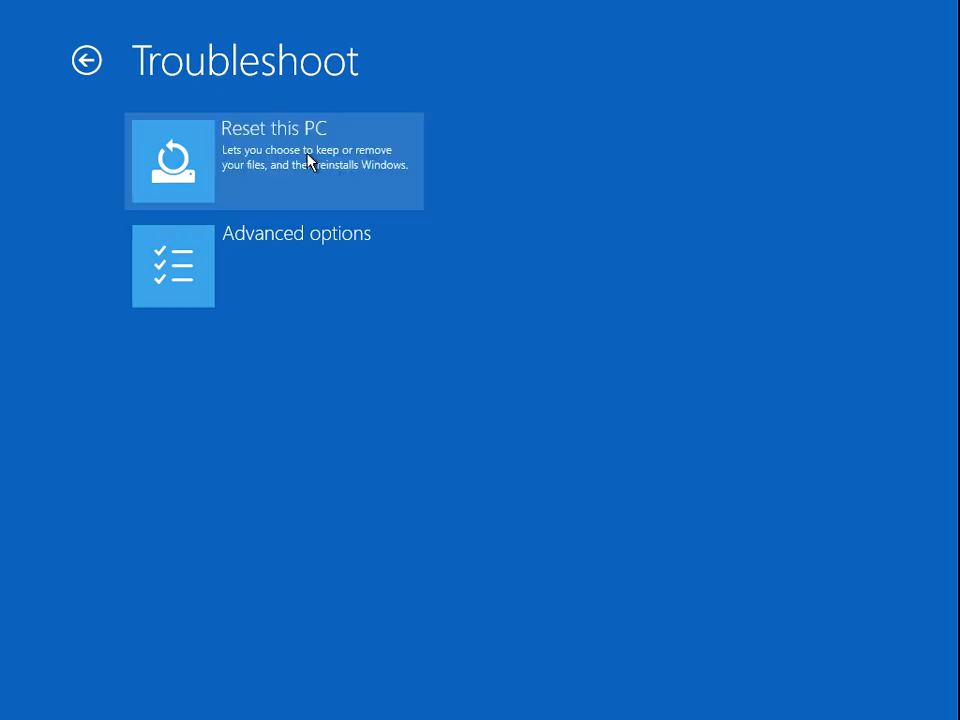
left_click(275, 160)
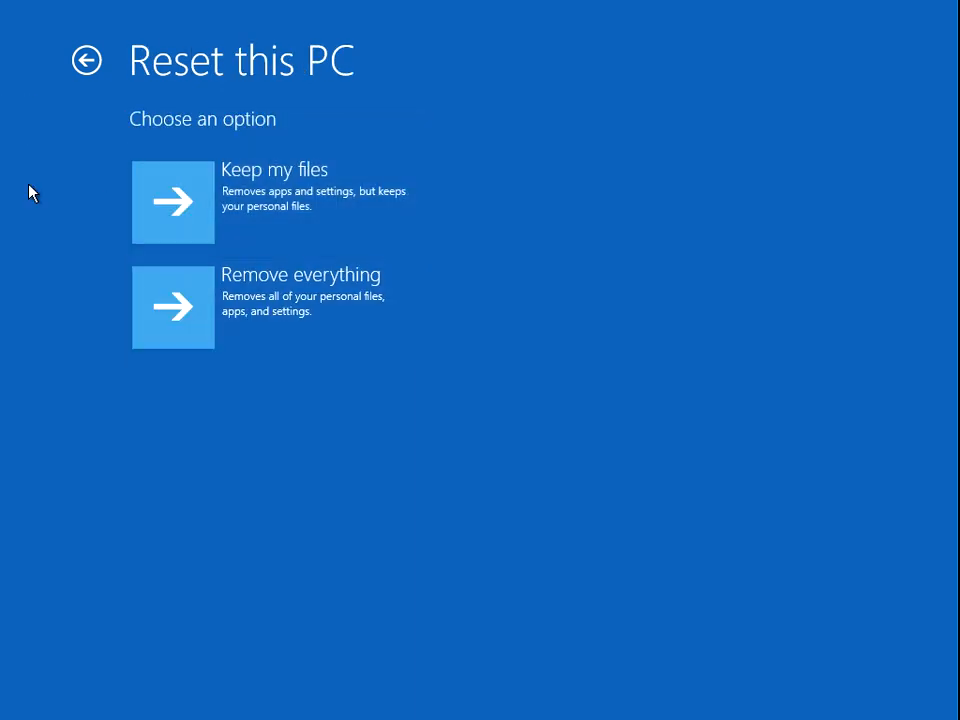
mouse_move(390, 233)
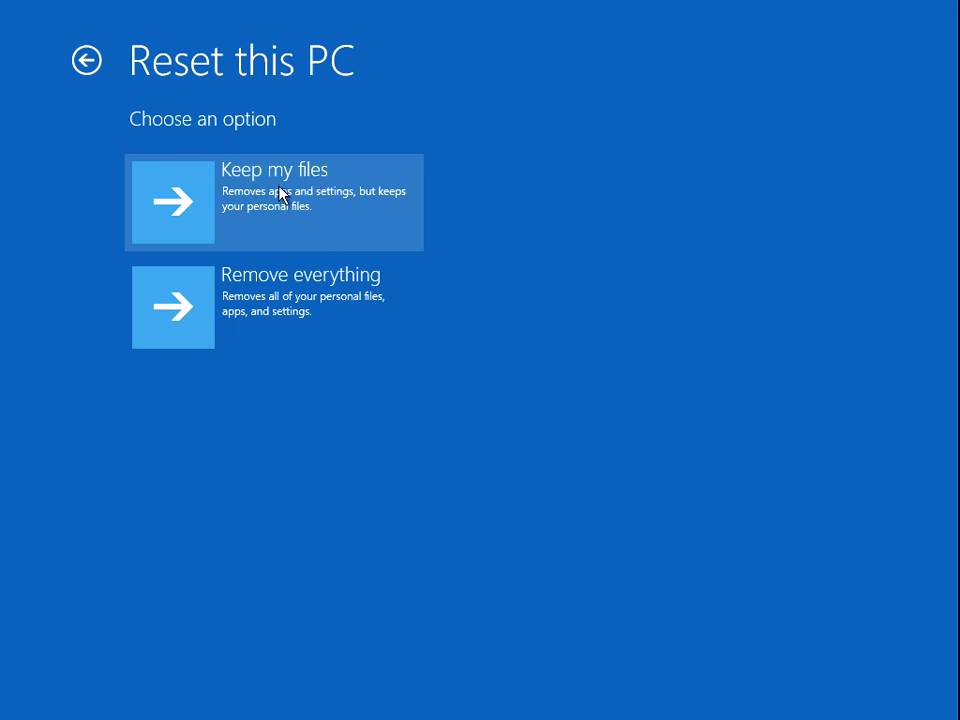
mouse_move(268, 220)
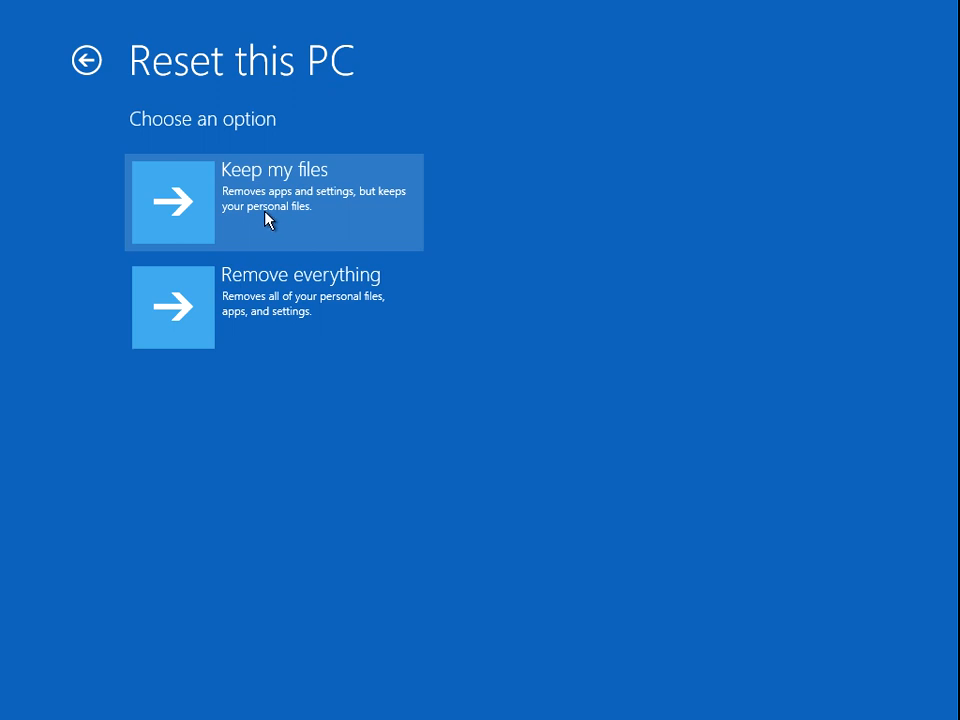
mouse_move(292, 205)
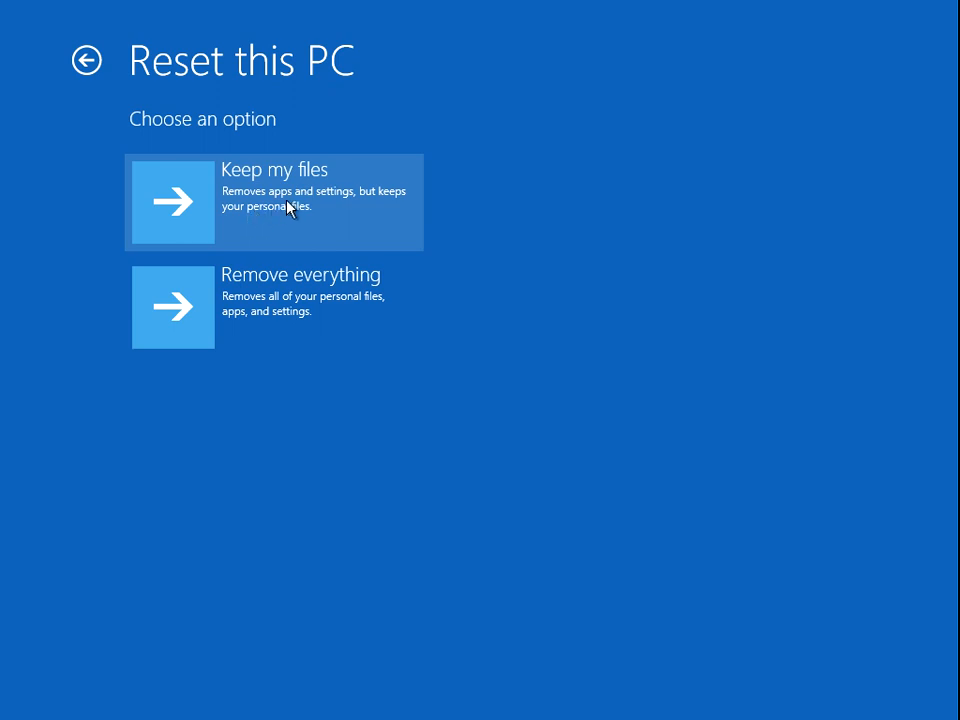
mouse_move(260, 213)
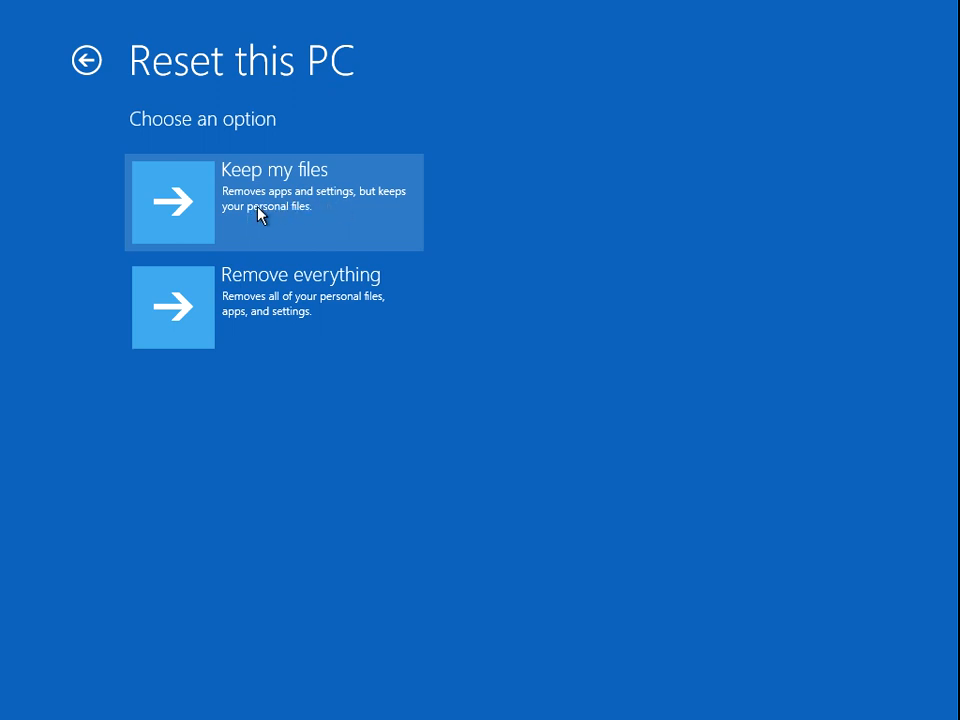
mouse_move(232, 208)
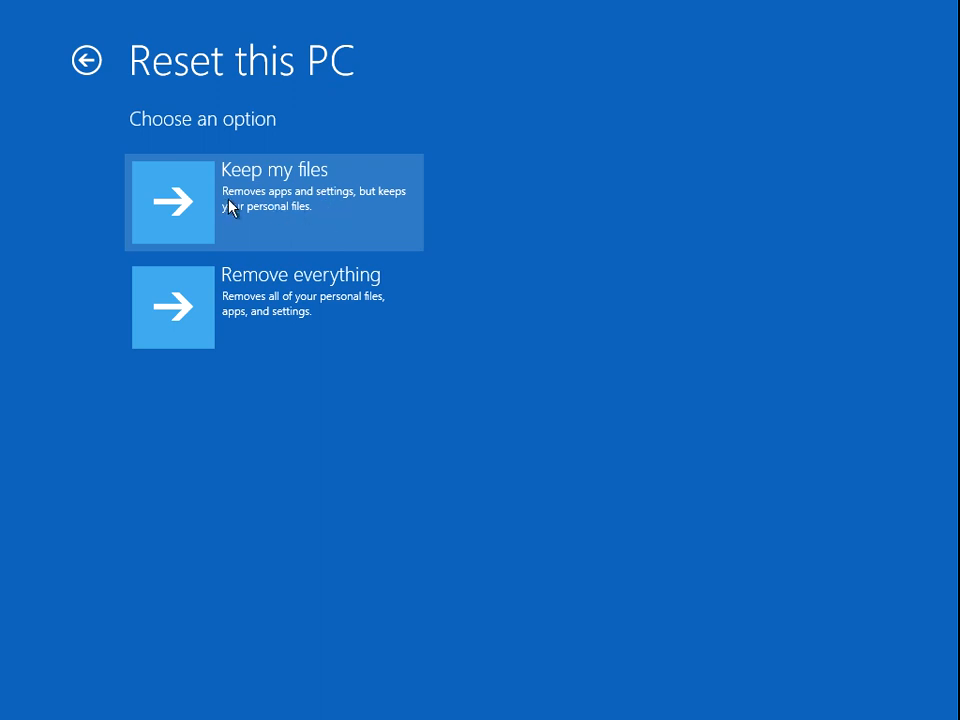
mouse_move(280, 207)
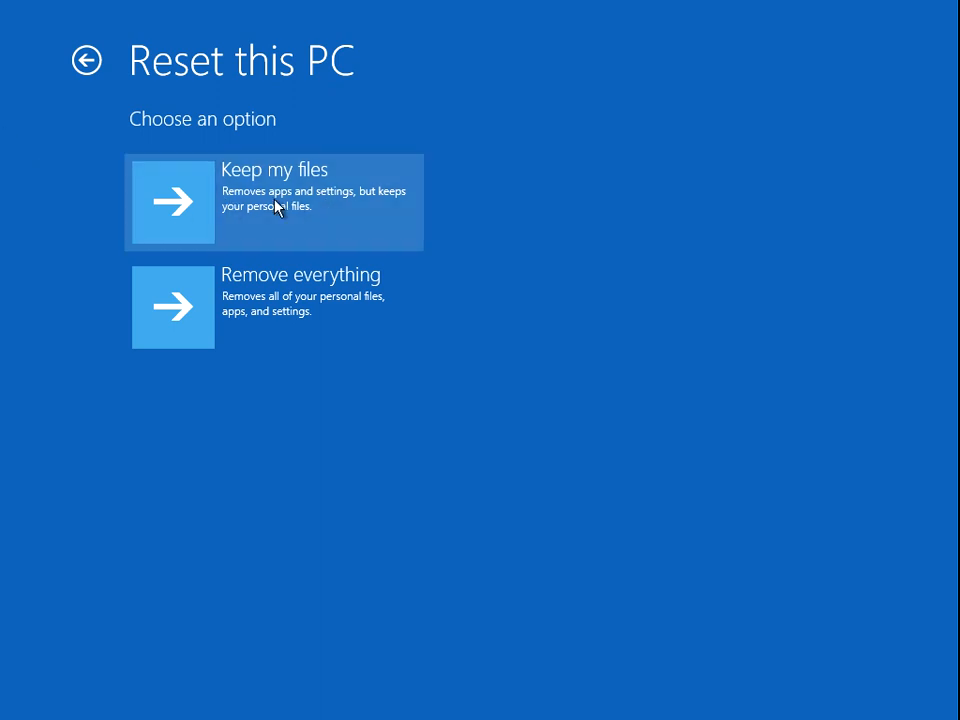
- Choose 'Keep my files' for the PC reset
left_click(88, 60)
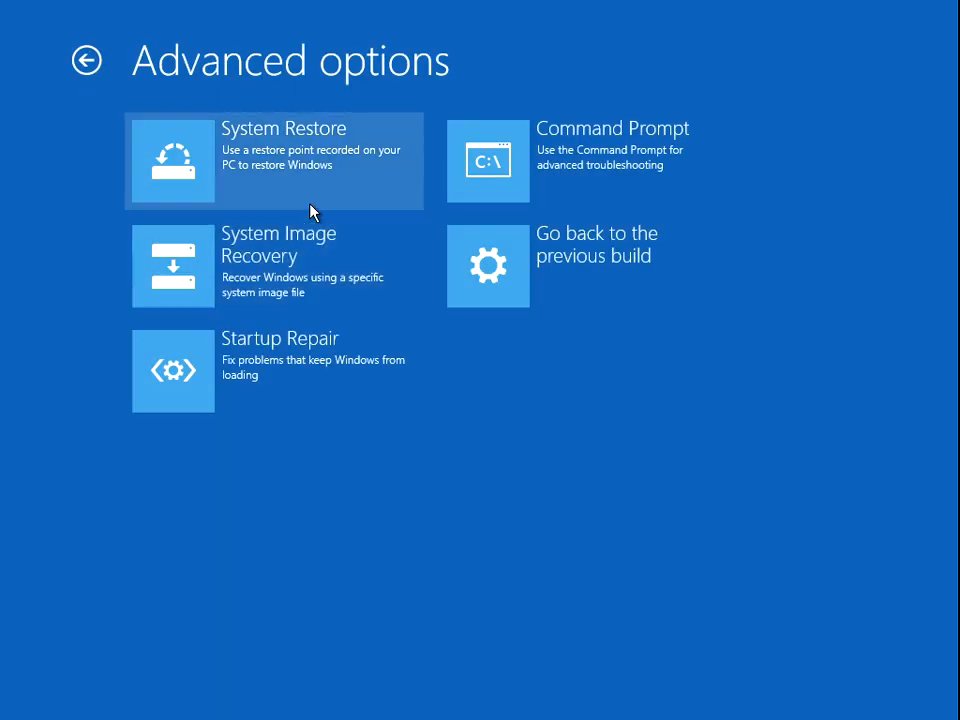
mouse_move(275, 410)
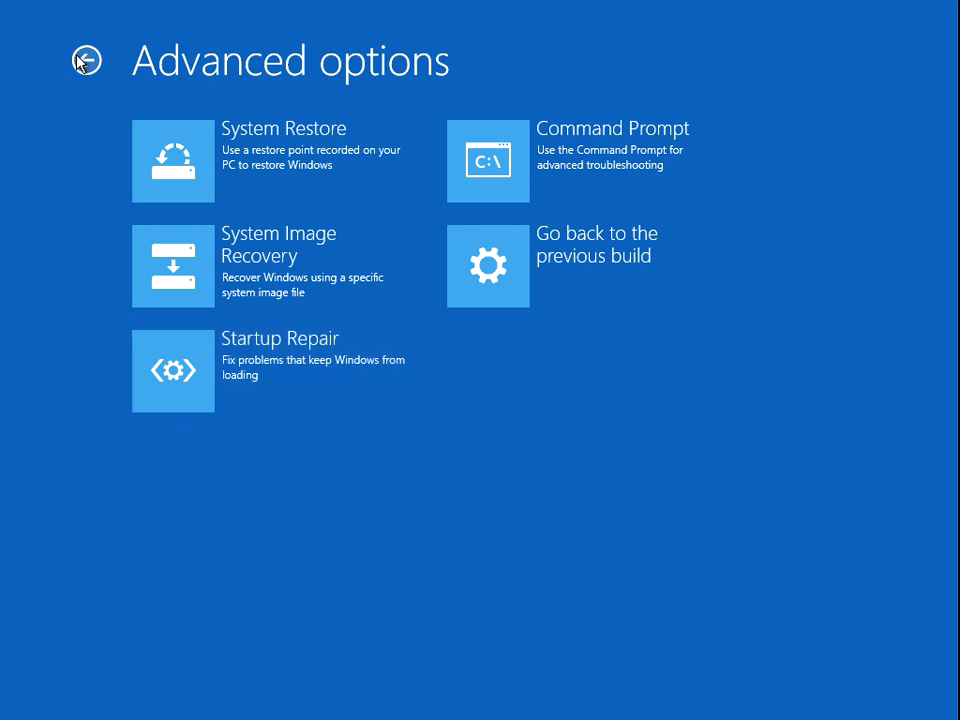
- Back out of Advanced options to the Troubleshoot menu
left_click(86, 60)
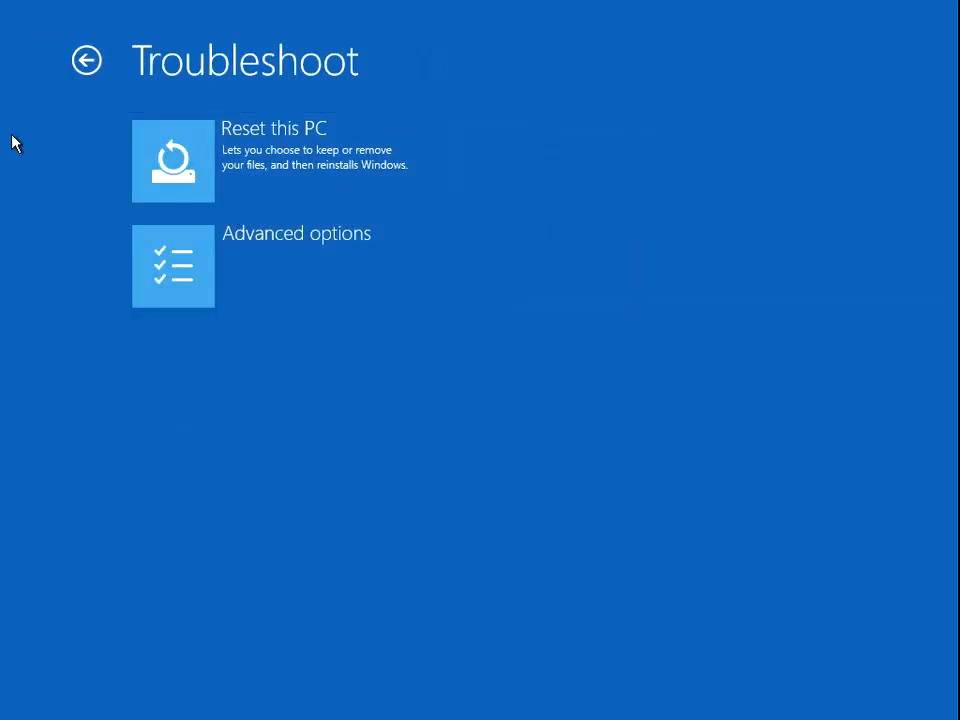